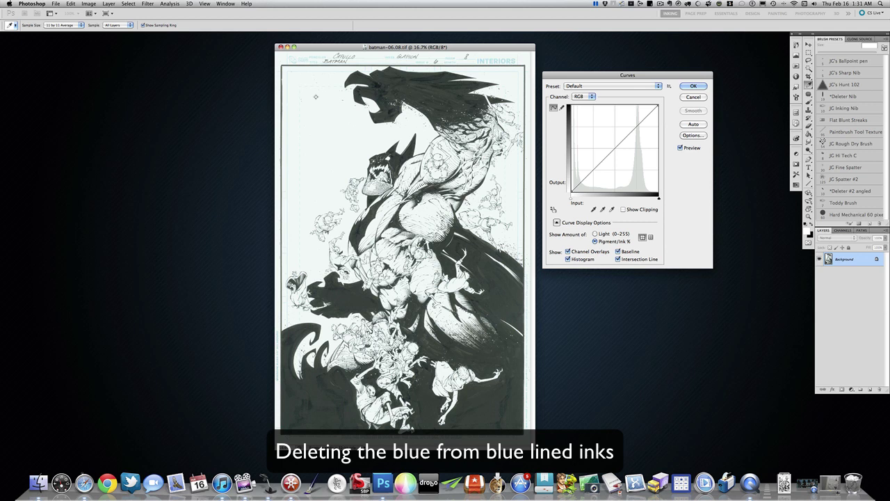
mouse_move(678, 223)
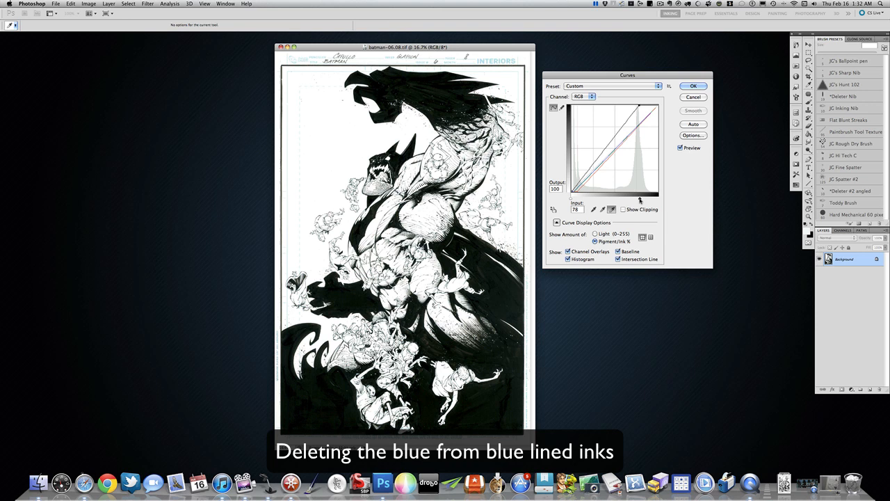
Steepen the Curves adjustment so inks go solid black and paper goes white, then apply it
drag(639, 200, 637, 197)
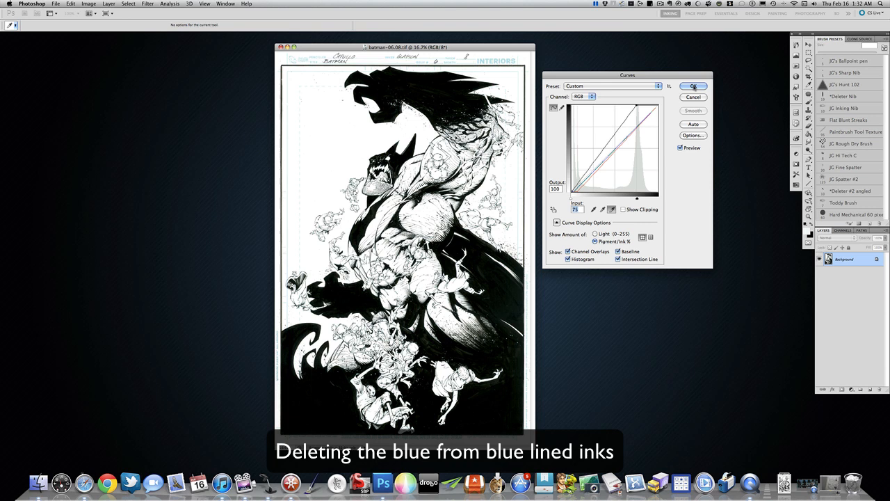
click(690, 83)
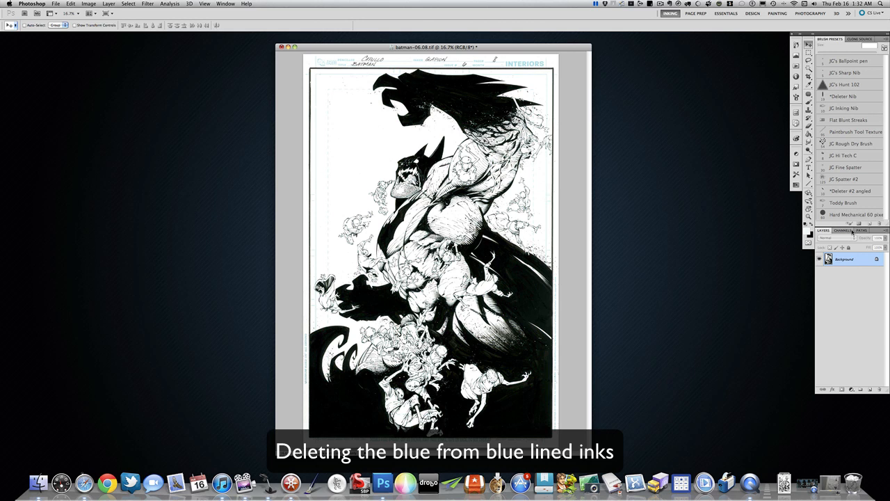
Start a fill over the selected pencil areas using Background Color in Normal mode
click(6, 28)
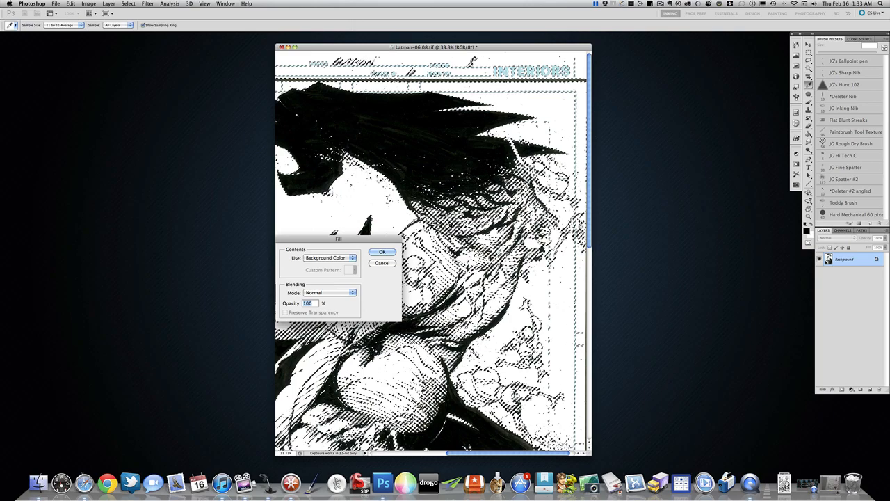
Fill the selected pencil areas with white, leaving clean black inks on the page
click(383, 252)
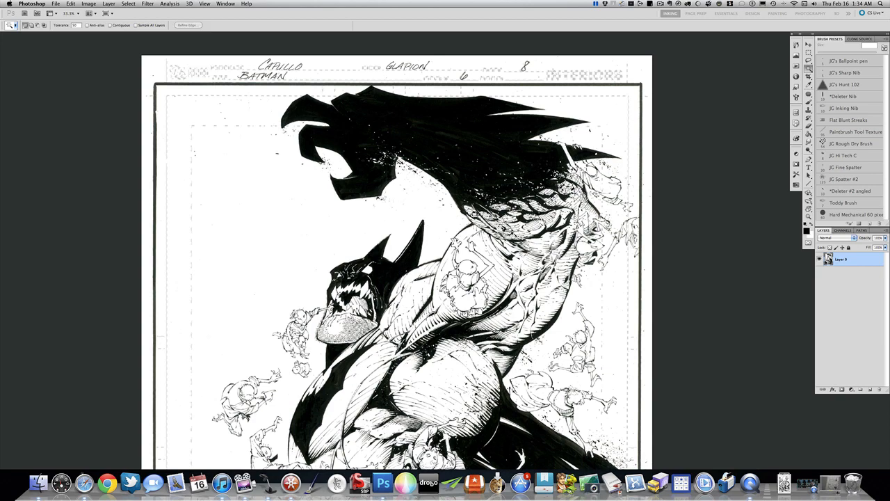
Scroll down the page to inspect the lower half for leftover pencil tones
scroll(down, 3)
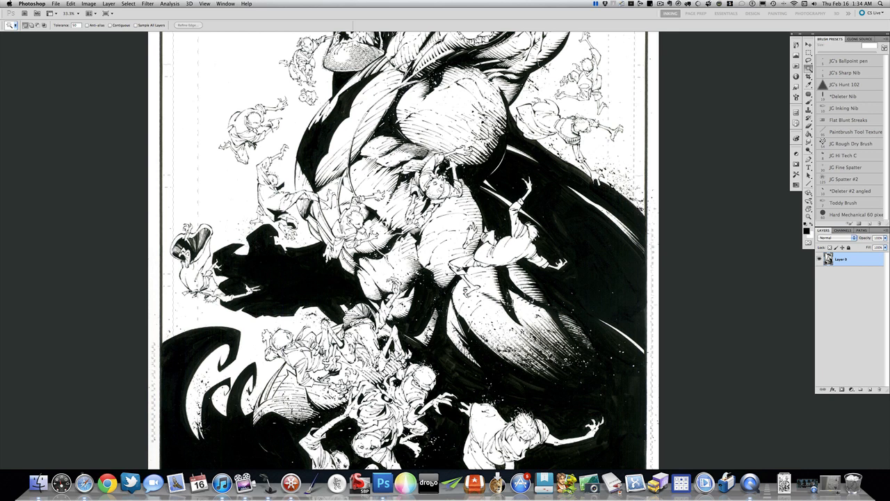
mouse_move(715, 355)
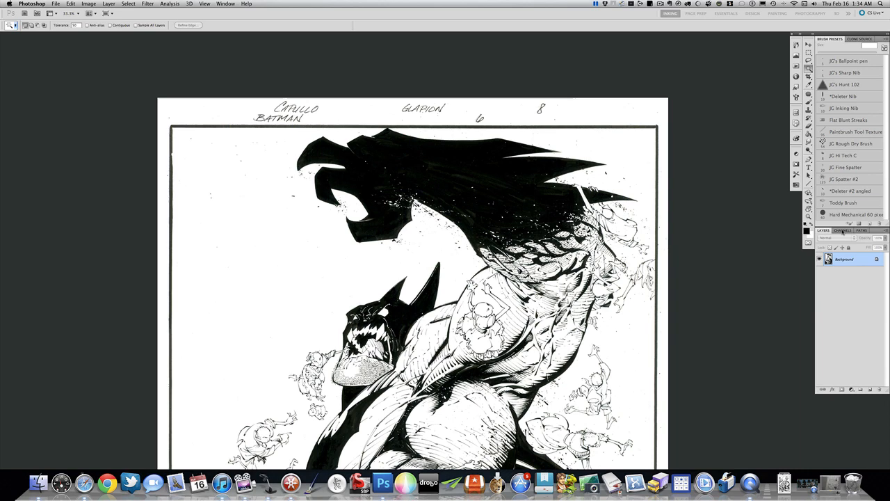
Convert the cleaned inks to Grayscale mode and scroll down to review the page
click(840, 231)
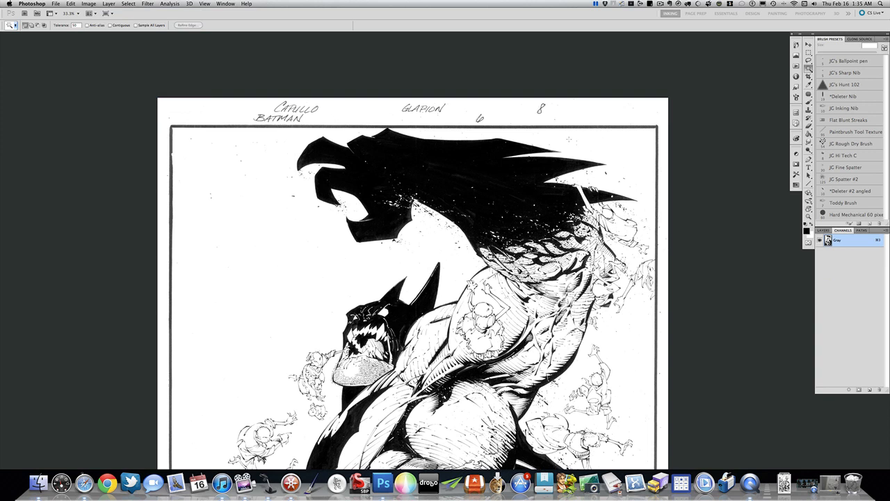
mouse_move(732, 257)
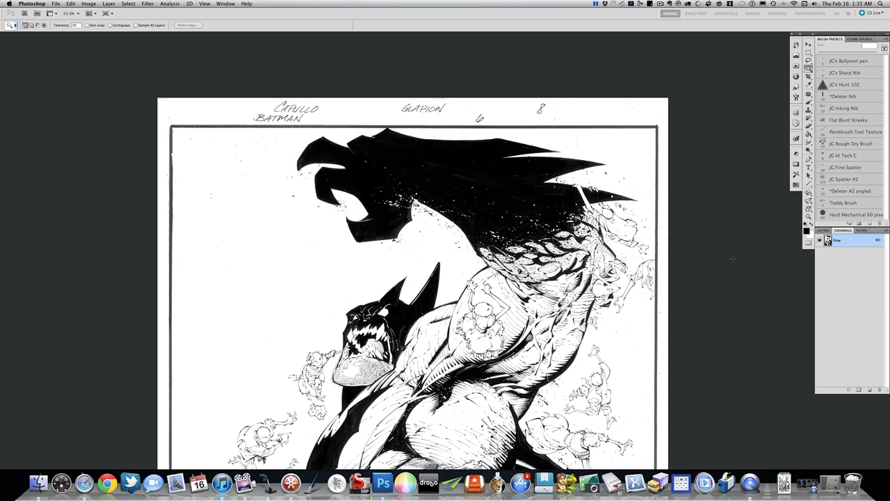
scroll(down, 3)
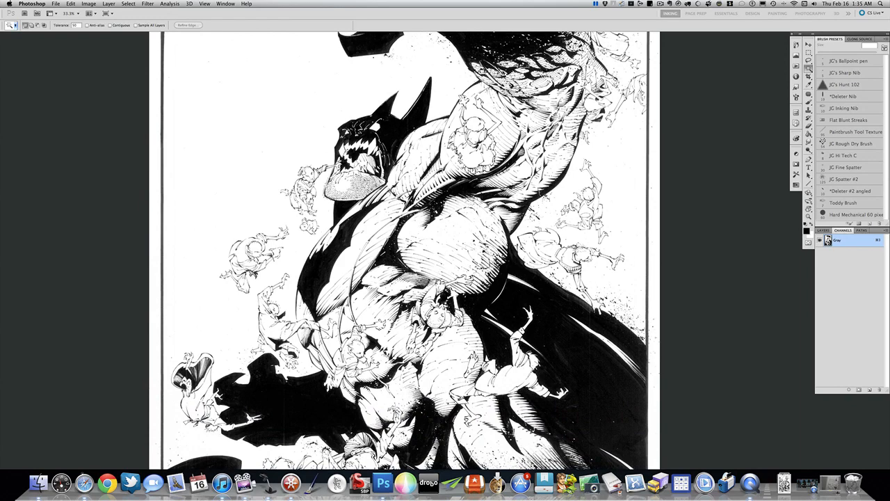
scroll(down, 3)
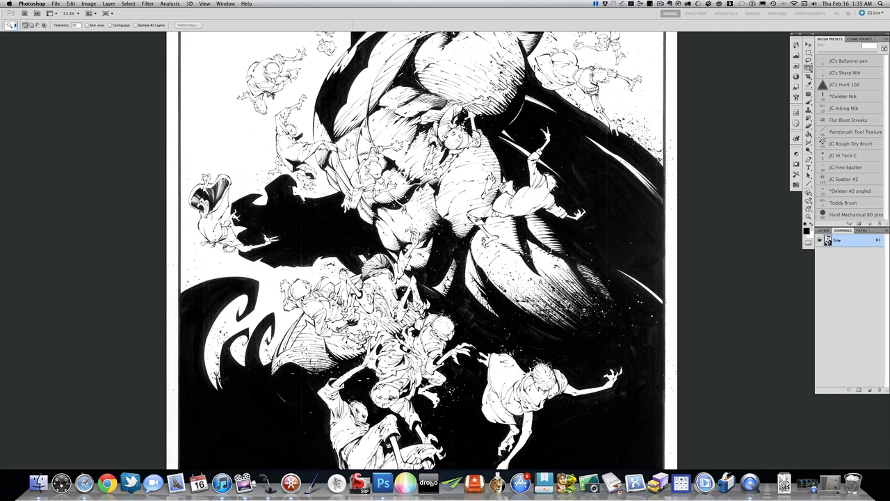